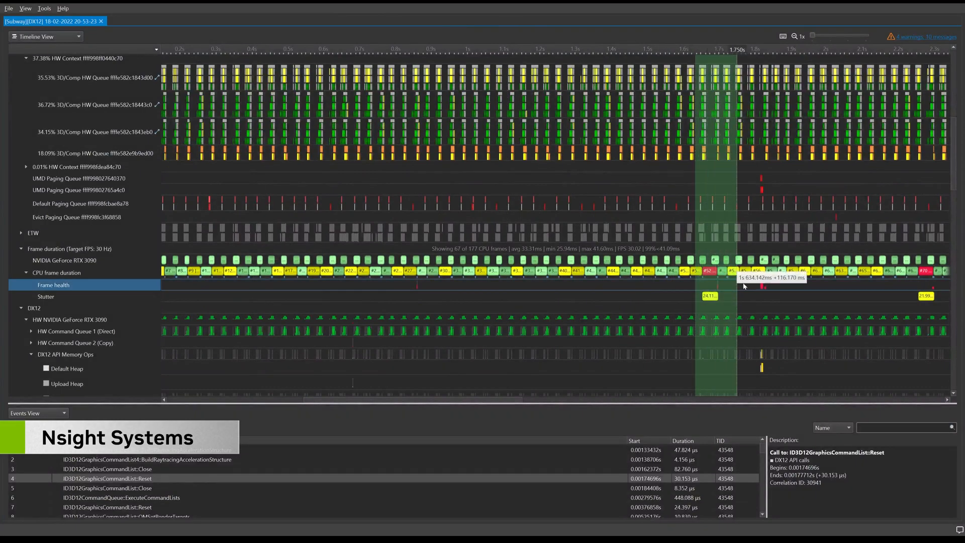
Step: Zoom the timeline into the marked frames around the 41.6 ms stutter frame
right_click(744, 282)
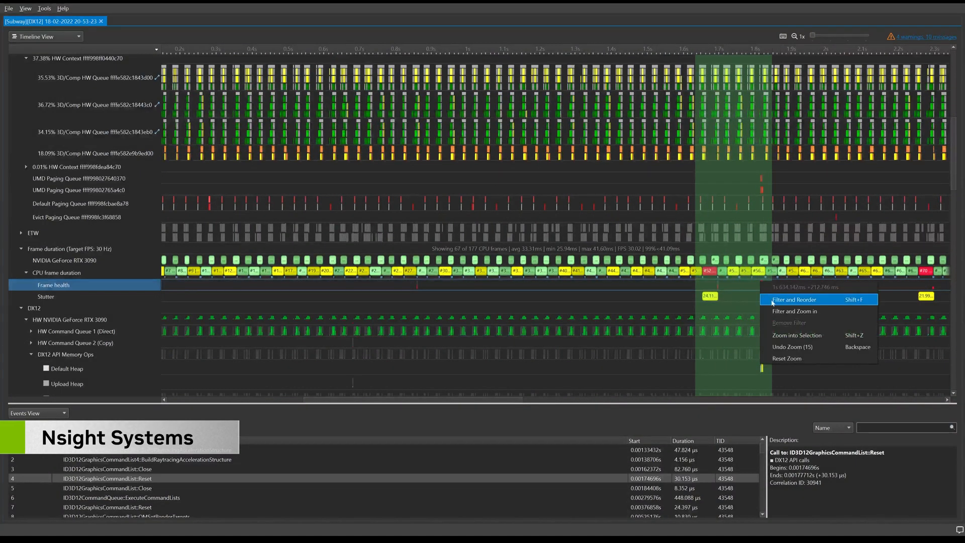
left_click(794, 299)
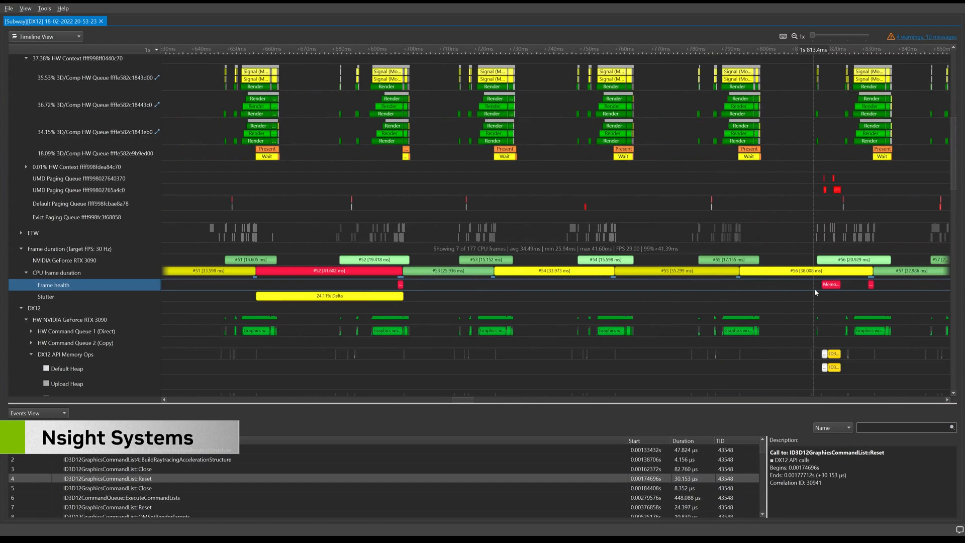
mouse_move(830, 284)
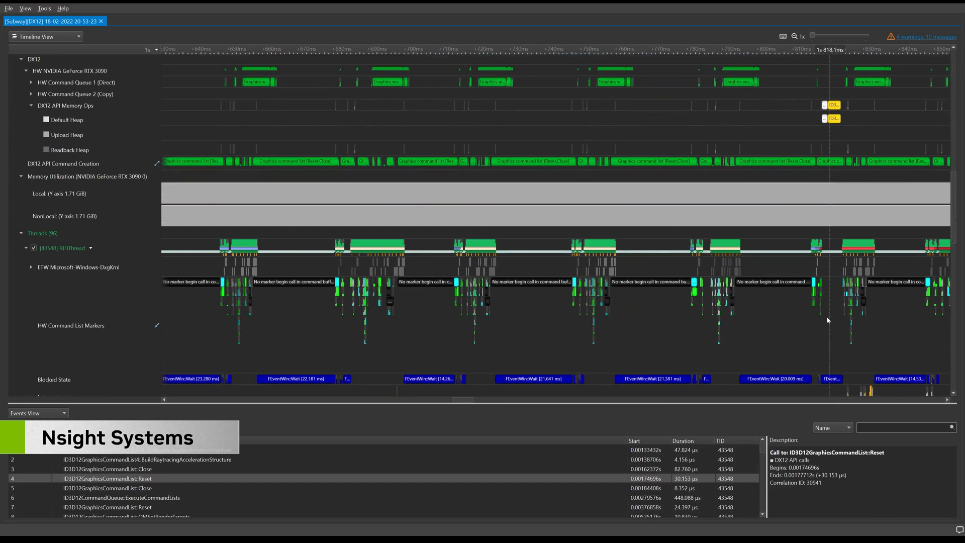
Step: Zoom into a narrower selection so the HW Command List Markers become readable
right_click(819, 324)
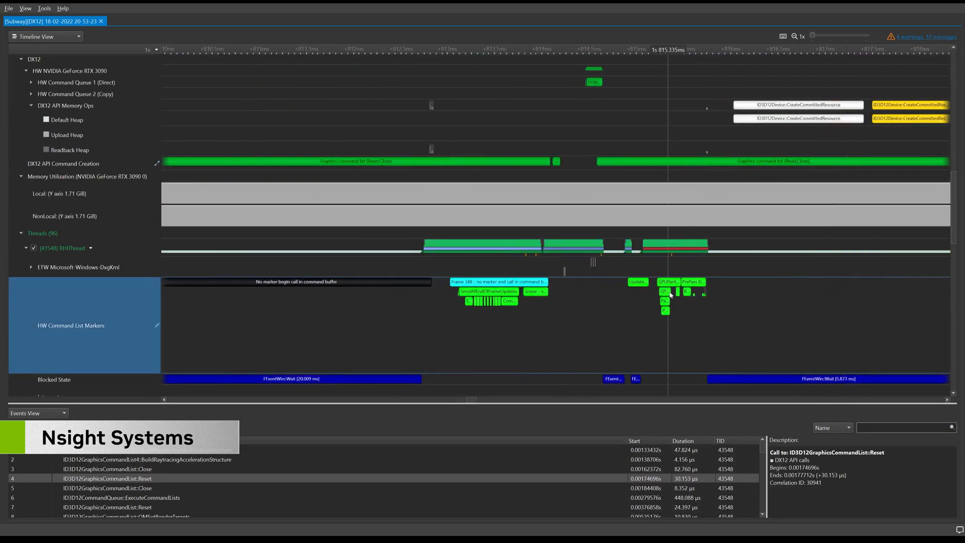
mouse_move(667, 281)
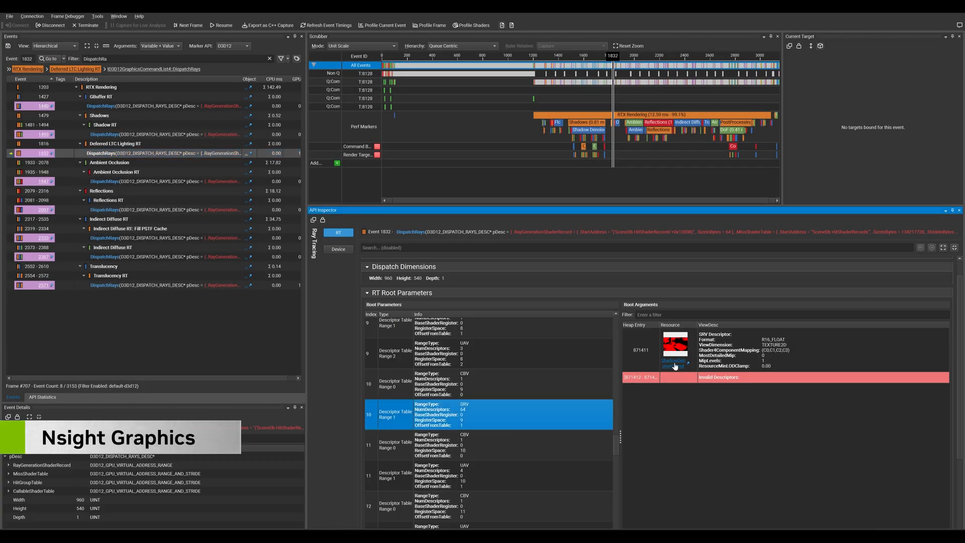
Step: Open the ShadowDenoiseOutput texture from the RT Root Arguments in the Resource viewer
left_click(675, 364)
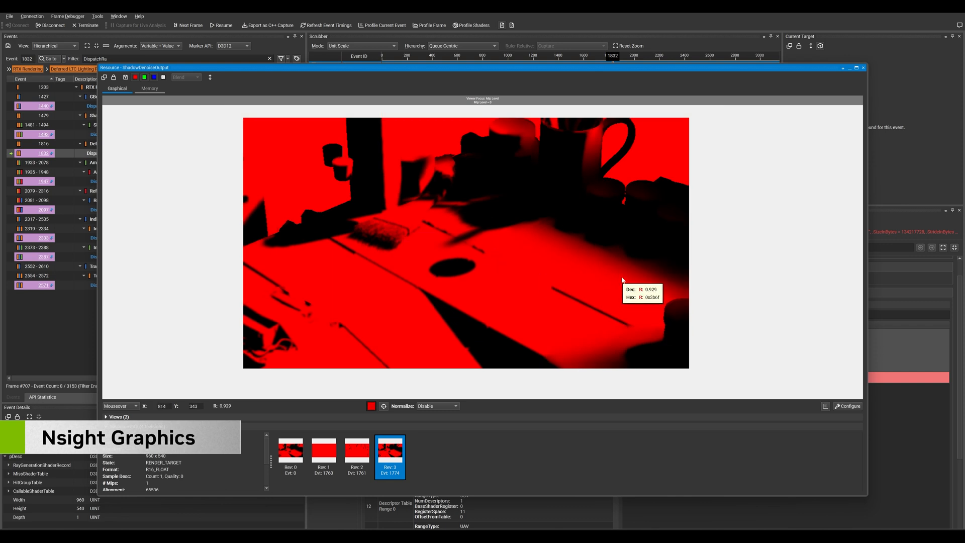
mouse_move(268, 461)
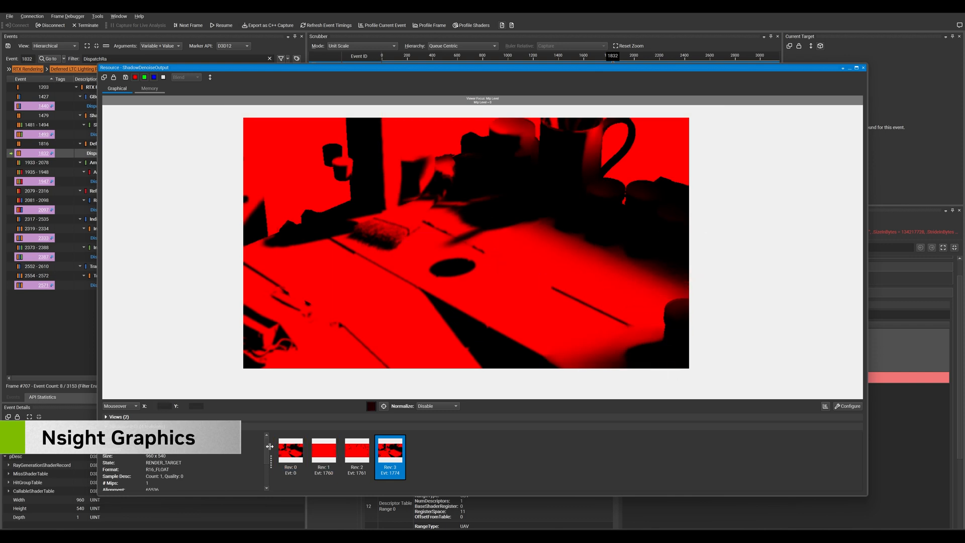
left_click(357, 456)
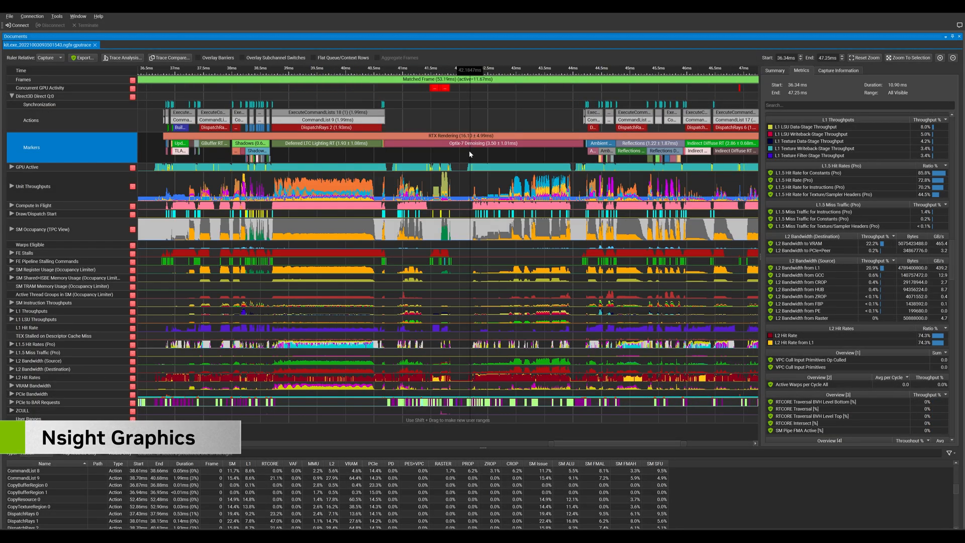
Step: Select a trace event so the GPU trace range covers 38.70 to 40.63 ms
left_click(328, 127)
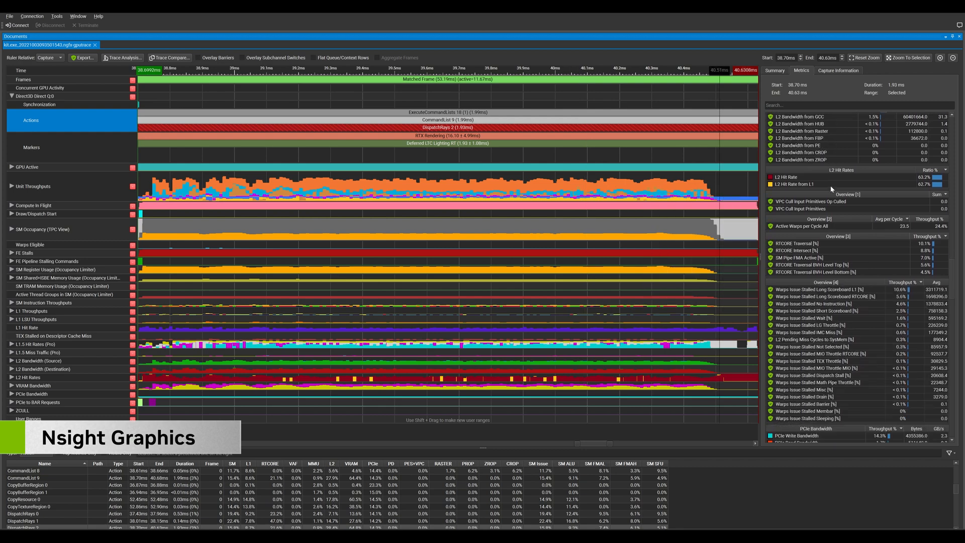
scroll("down", 3)
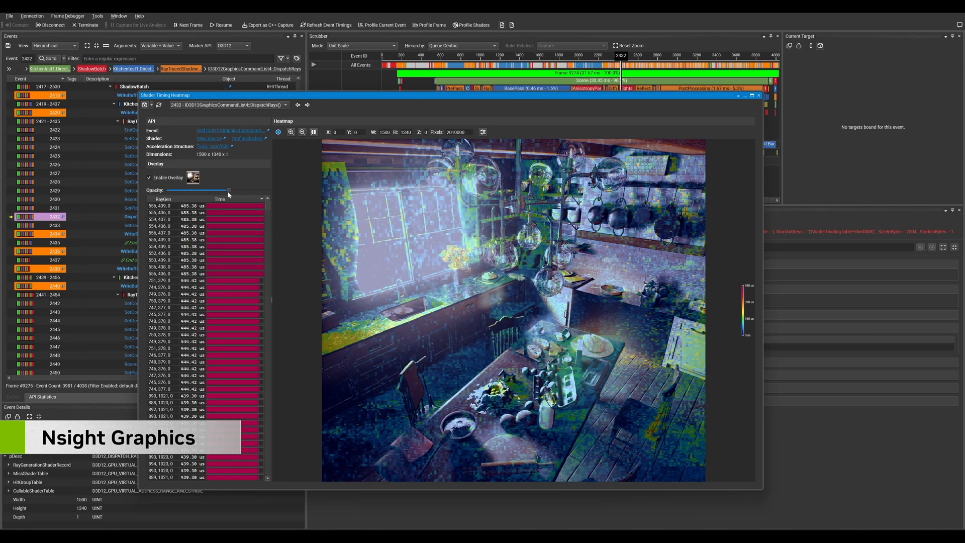
Step: Slide the Overlay Opacity back and forth to fade and strengthen the heatmap over the kitchen scene
left_click_drag(230, 190, 182, 190)
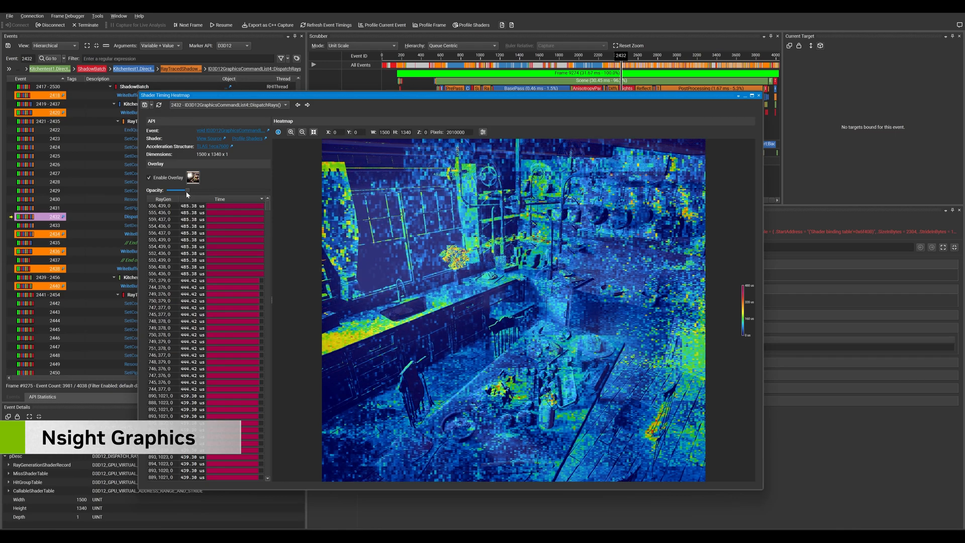
left_click_drag(185, 190, 231, 190)
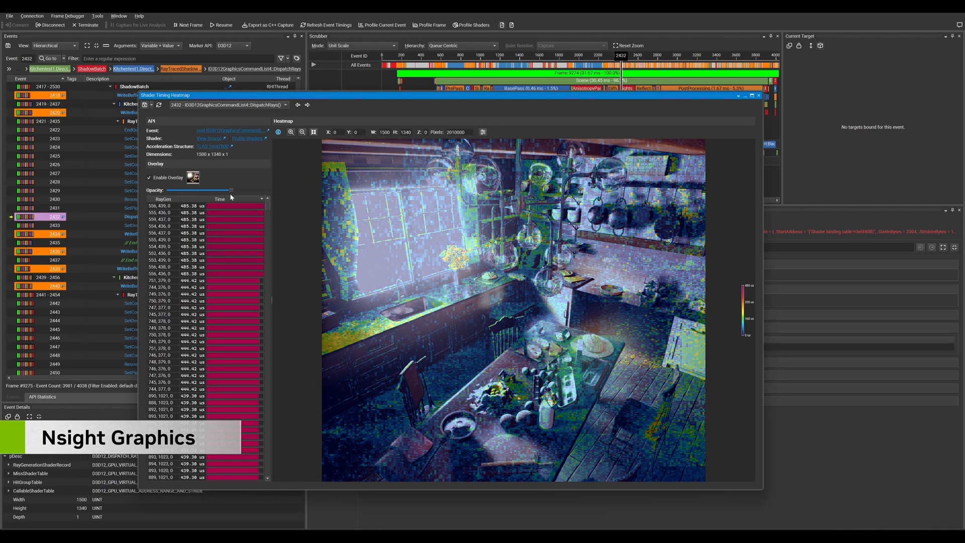
left_click_drag(232, 190, 208, 190)
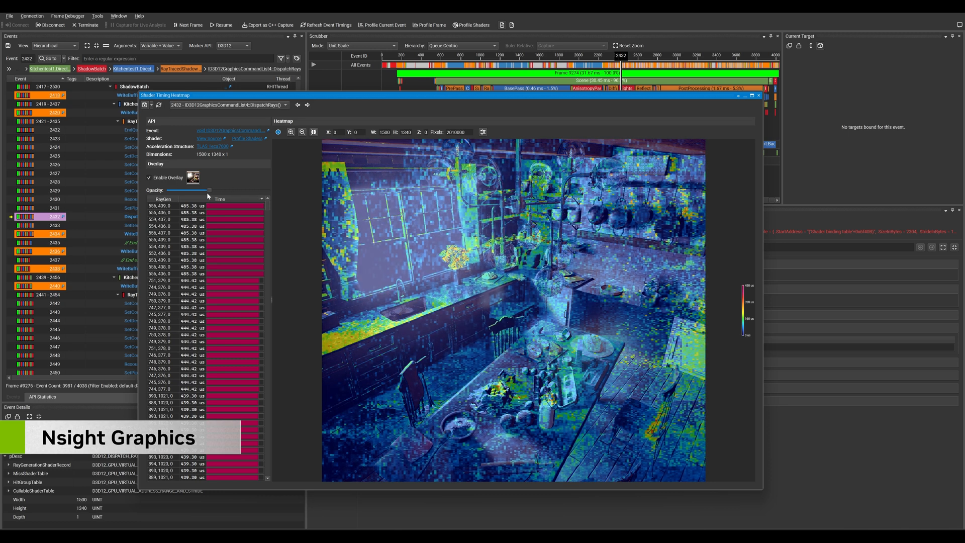
left_click_drag(209, 190, 182, 190)
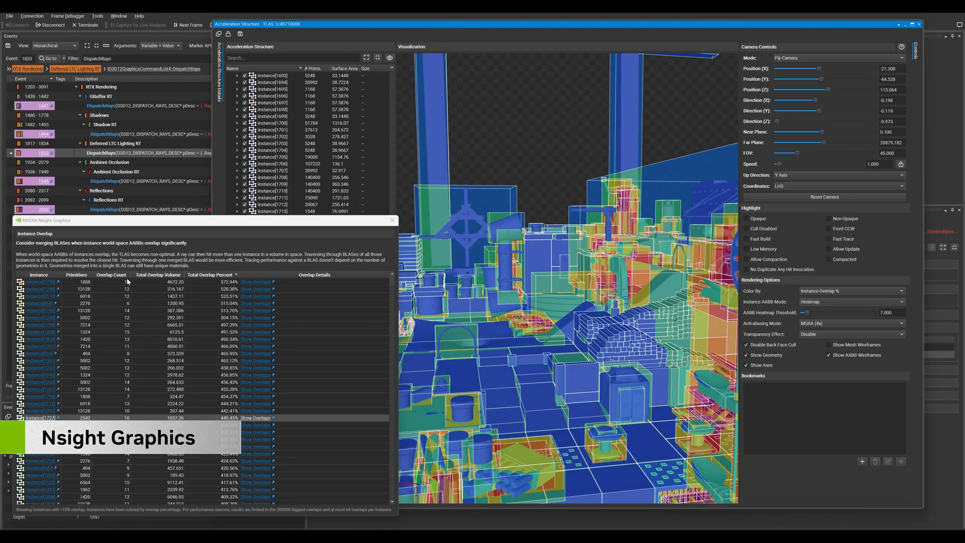
Step: Jump to the first instance in the Instance Overlap report, the pot of brushes
left_click(36, 282)
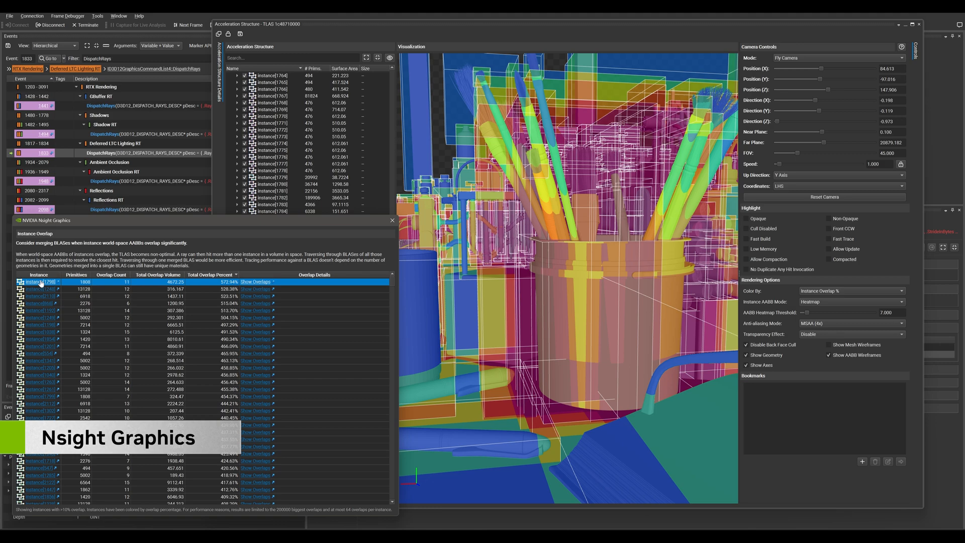
mouse_move(119, 274)
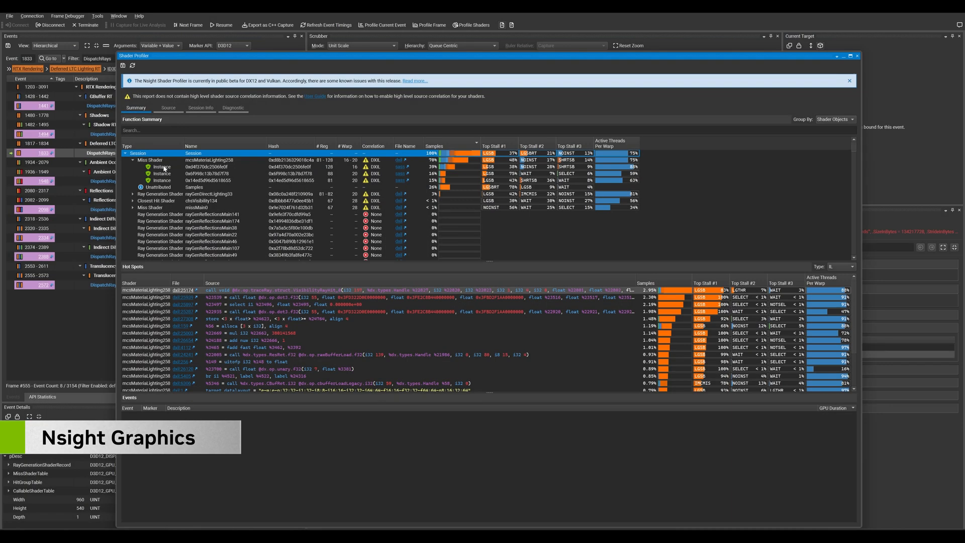
Step: Show hot spots for one Miss Shader instance in the Function Summary, then its event entry
left_click(211, 173)
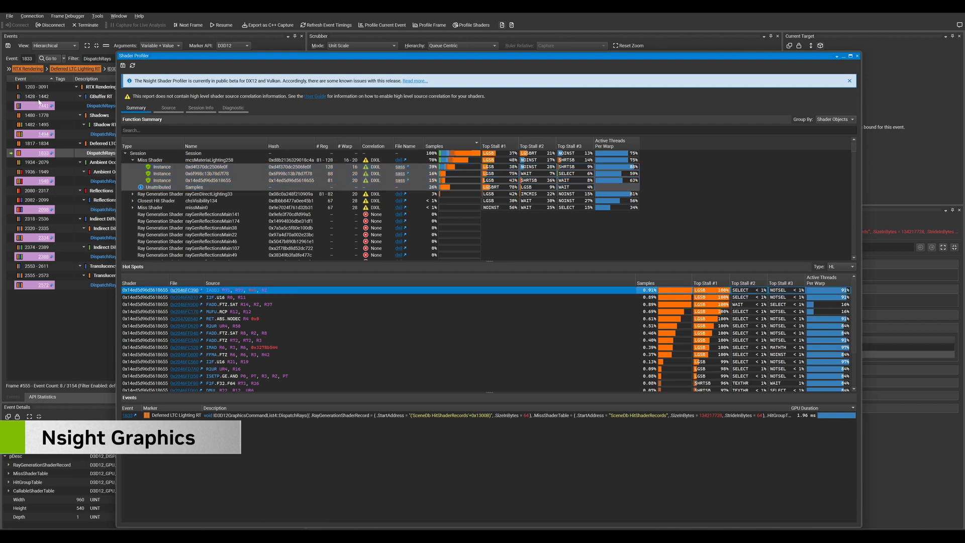
left_click(169, 108)
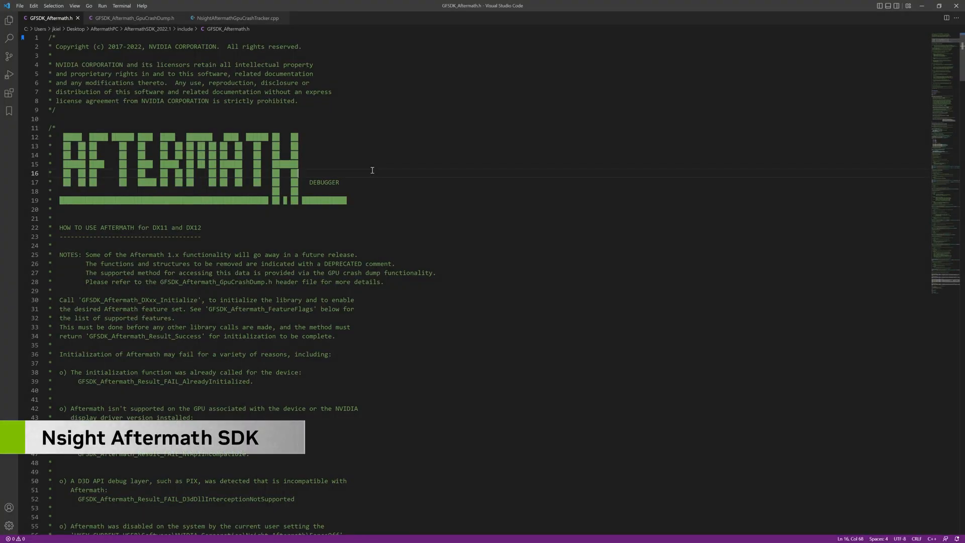
Step: Switch to GFSDK_Aftermath_GpuCrashDump.h at the CrashDump_Status enum, then the crash dump
left_click(135, 18)
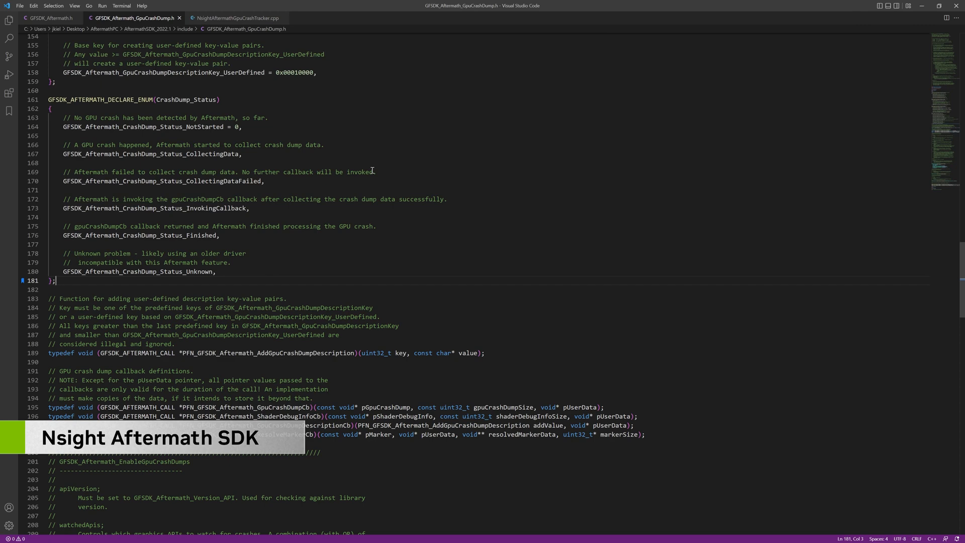
left_click(234, 18)
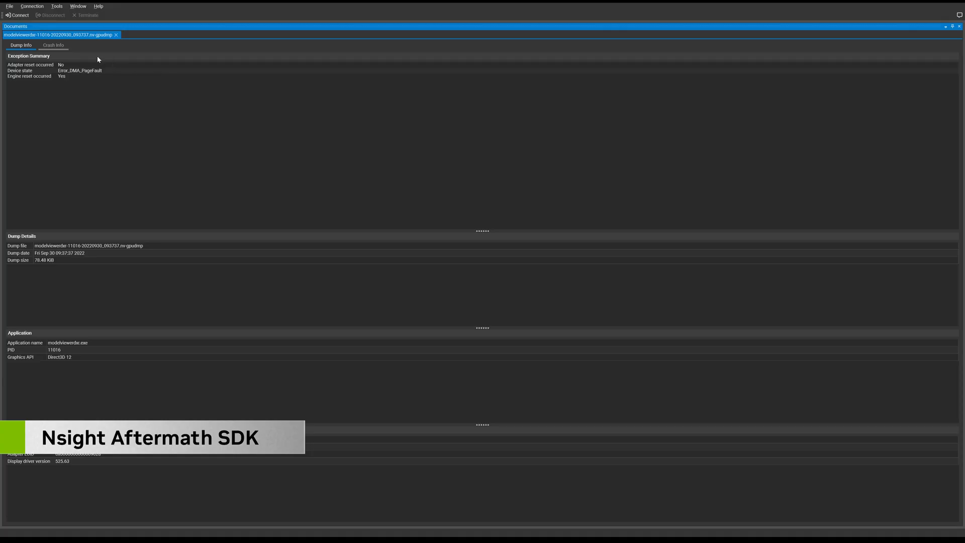
Step: Show the Crash Info of the modelviewer.exe dump: faulted warps, MMU fault and page-fault state
left_click(54, 46)
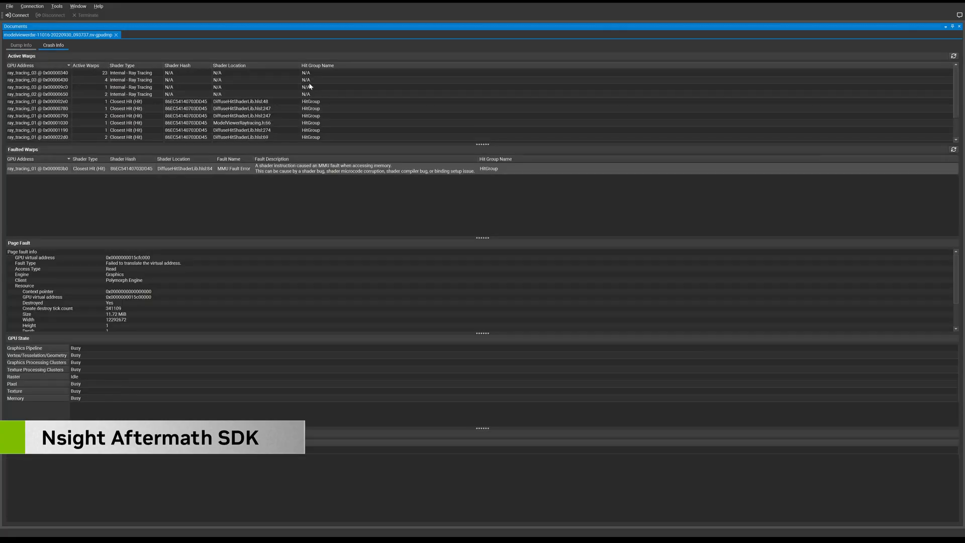
mouse_move(378, 82)
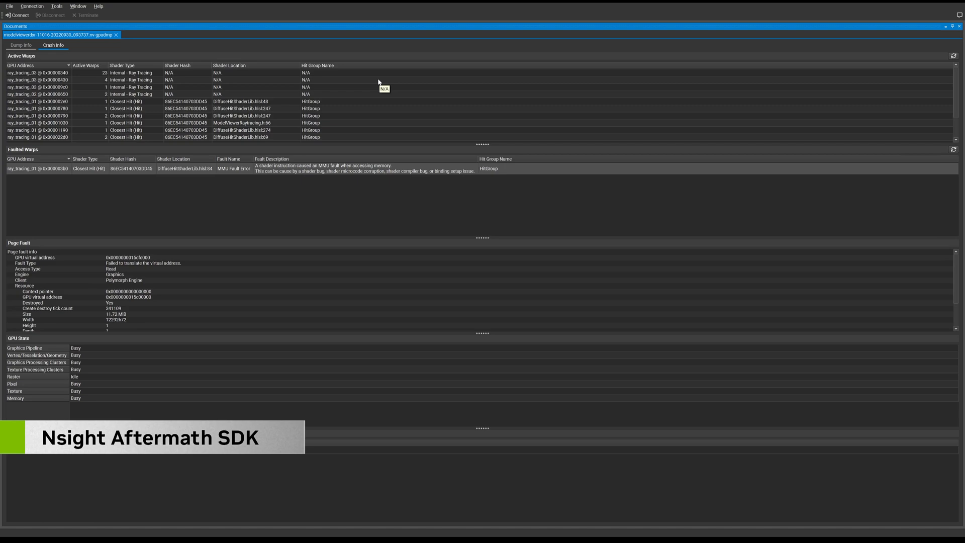
mouse_move(367, 134)
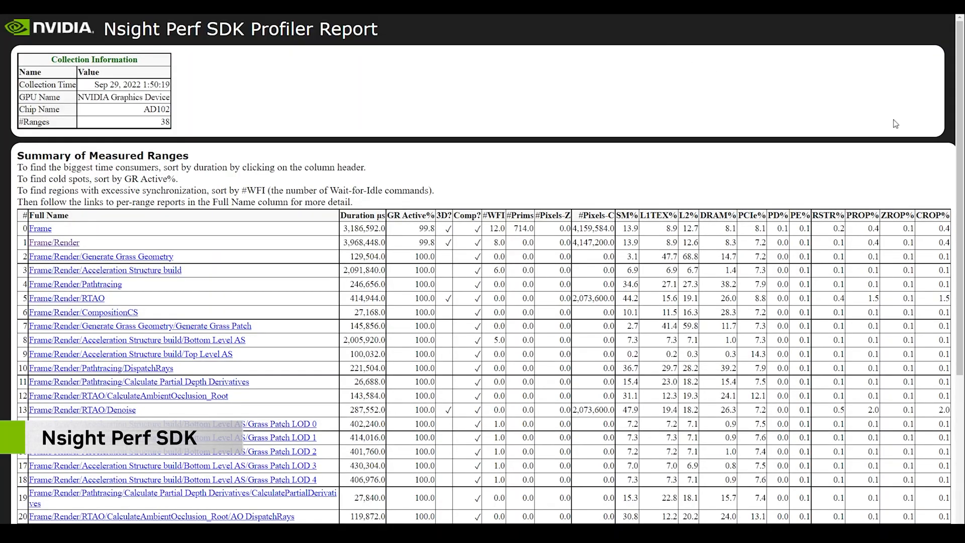
Step: Scroll the report to reveal the RTAO denoise and disocclusion blur range rows
scroll("down", 3)
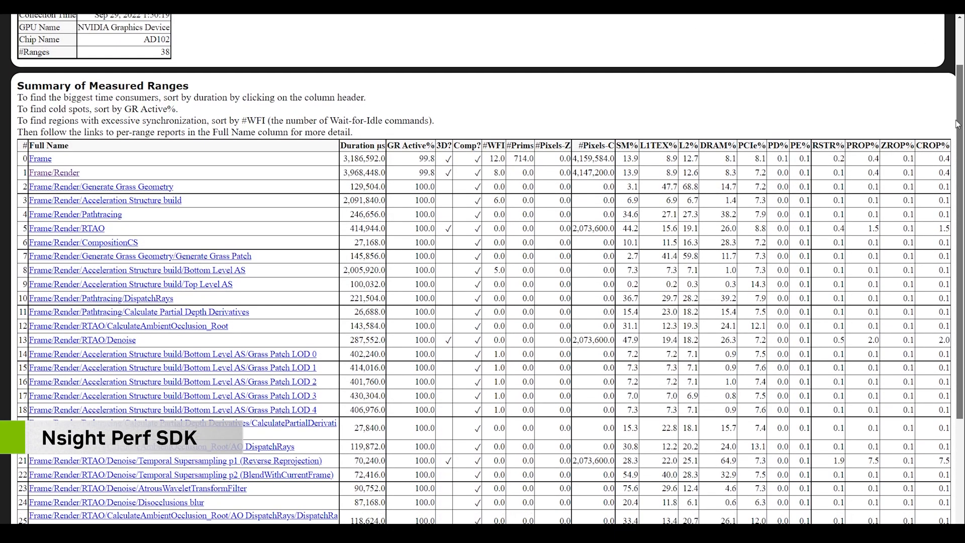
scroll("down", 3)
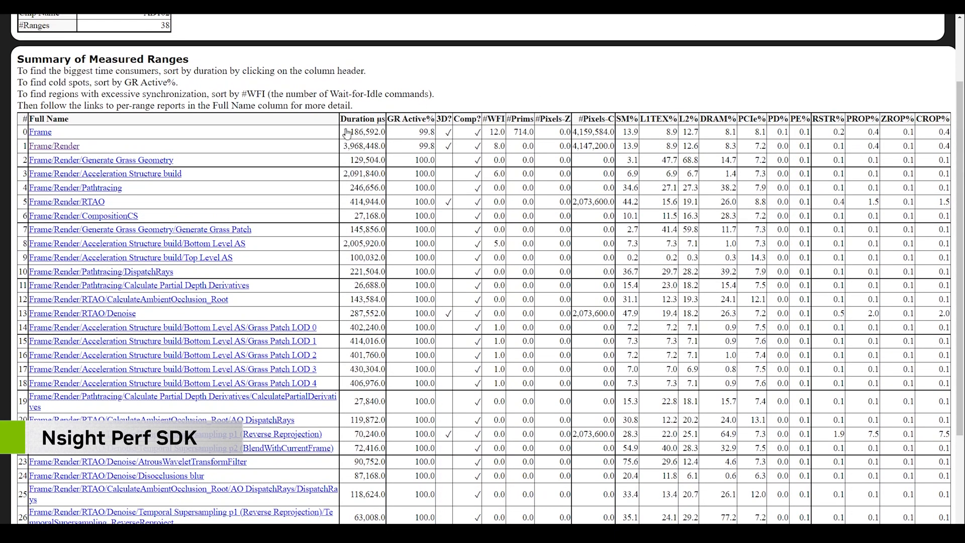